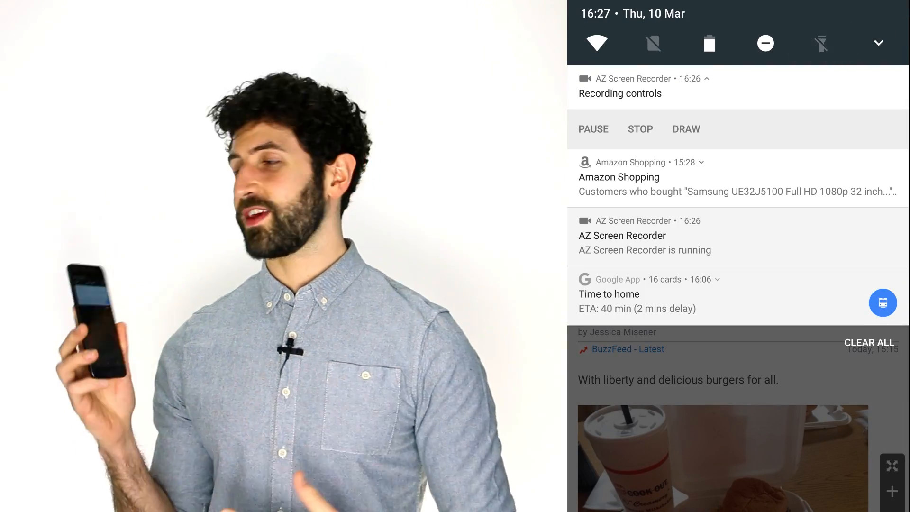
Expand the full Quick Settings panel and enter the tile editor via EDIT
{"action": "left_click", "coordinate": [765, 43]}
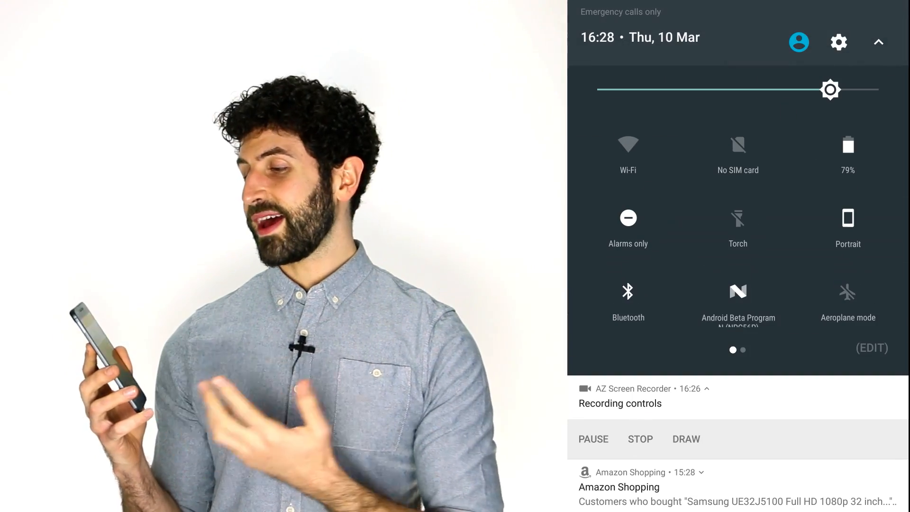
{"action": "left_click", "coordinate": [871, 347]}
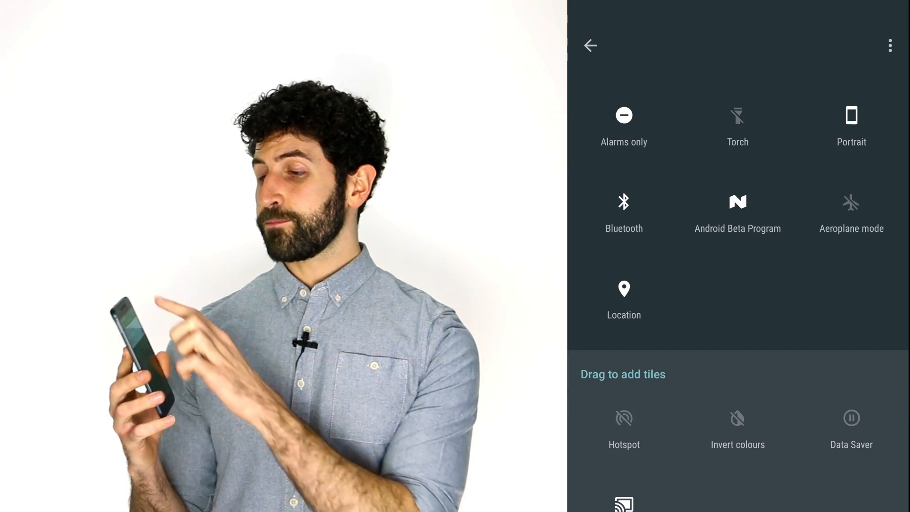
Exit the tile editor and shrink Quick Settings to the single toggle row
{"action": "scroll", "scroll_direction": "down", "scroll_amount": 3}
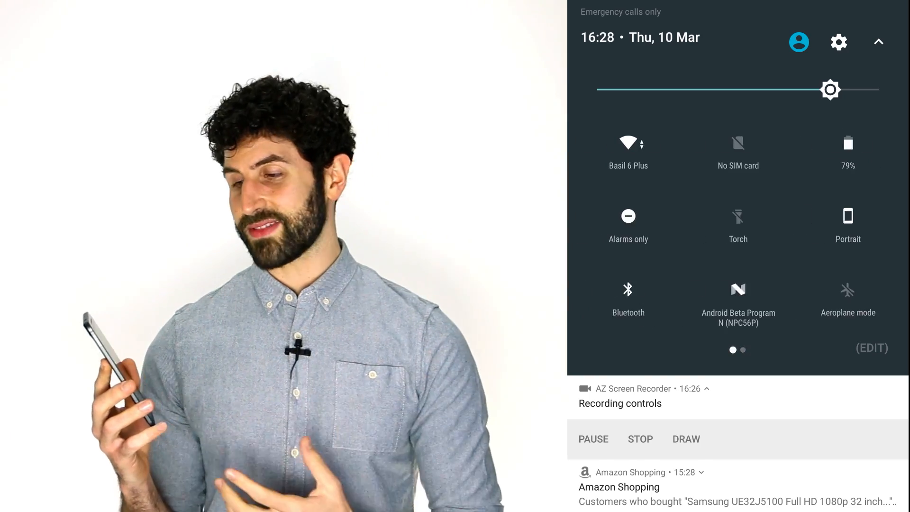
{"action": "left_click", "coordinate": [878, 42]}
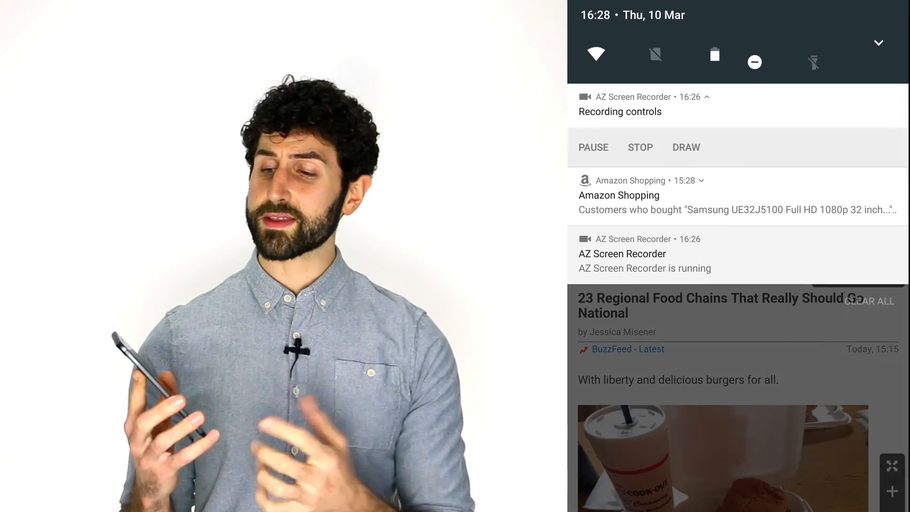
Go from the shade's settings gear to Settings > Device > Display
{"action": "left_click", "coordinate": [879, 42]}
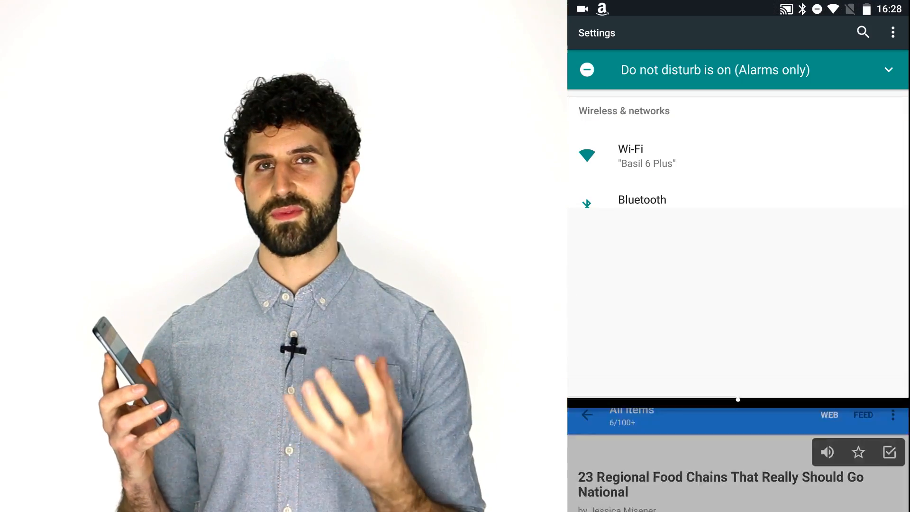
{"action": "scroll", "scroll_direction": "down", "scroll_amount": 3}
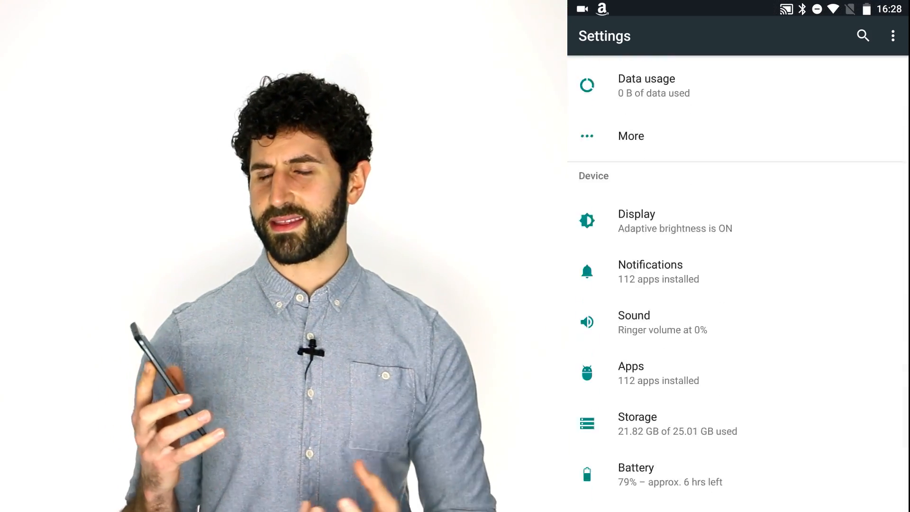
{"action": "scroll", "scroll_direction": "down", "scroll_amount": 3}
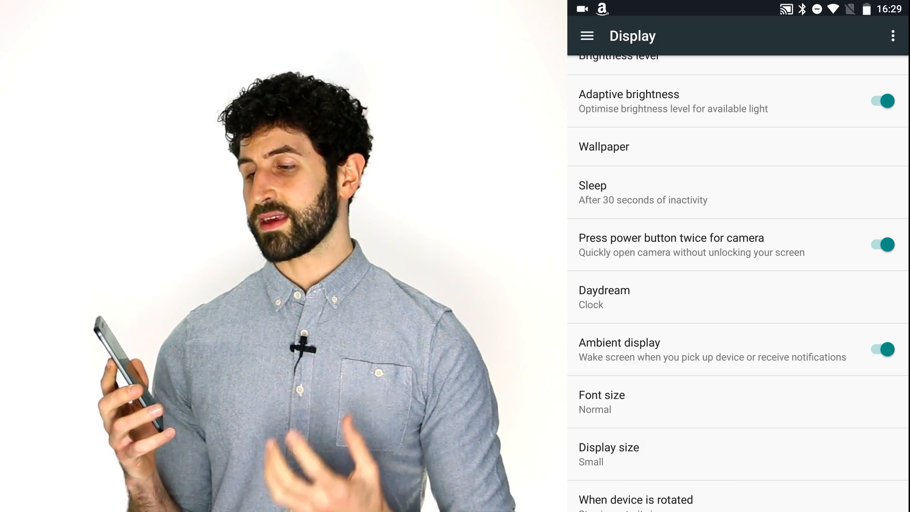
{"action": "left_click", "coordinate": [608, 454]}
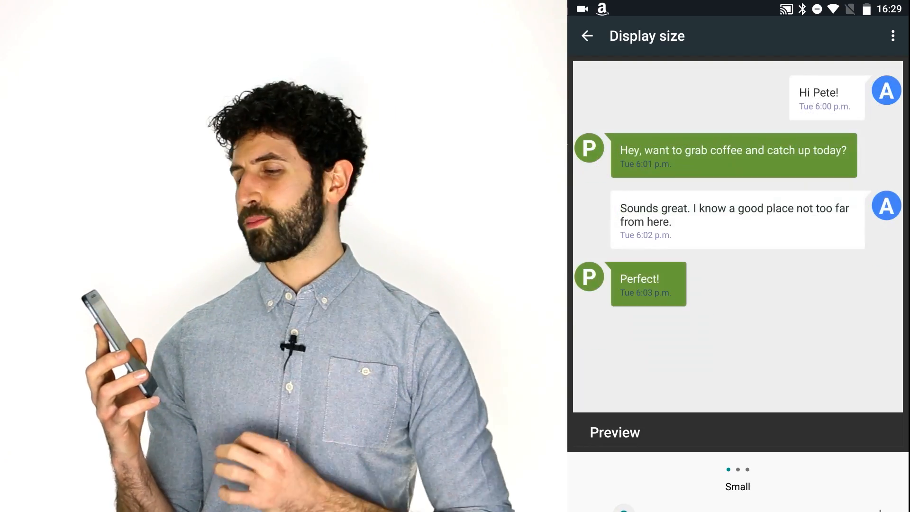
{"action": "left_click", "coordinate": [586, 36]}
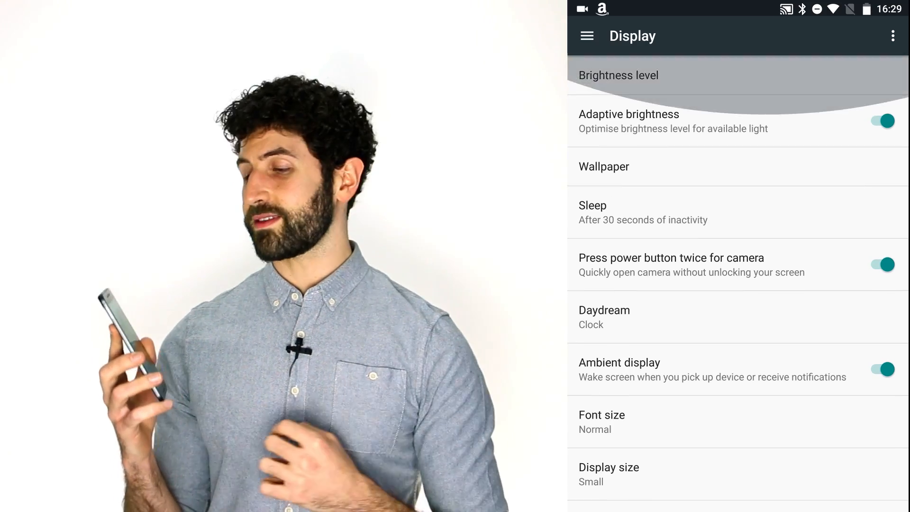
{"action": "left_click", "coordinate": [881, 121]}
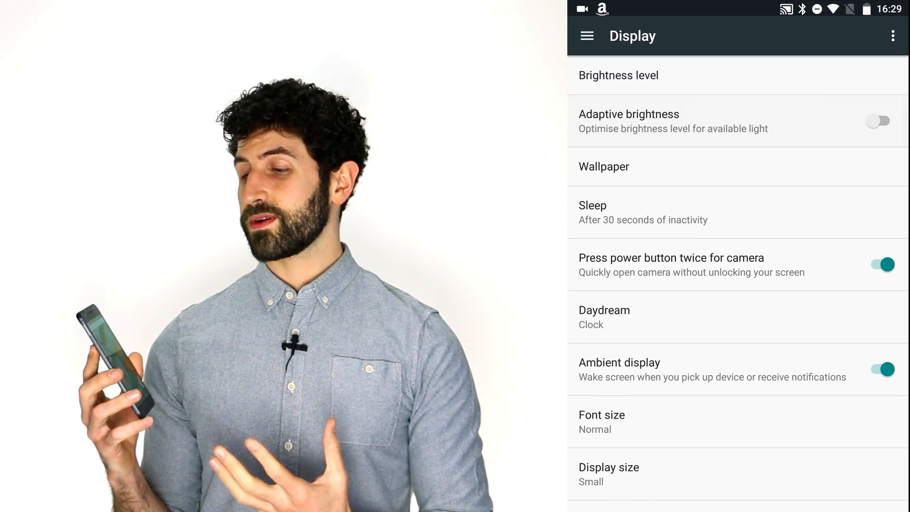
{"action": "left_click", "coordinate": [879, 121]}
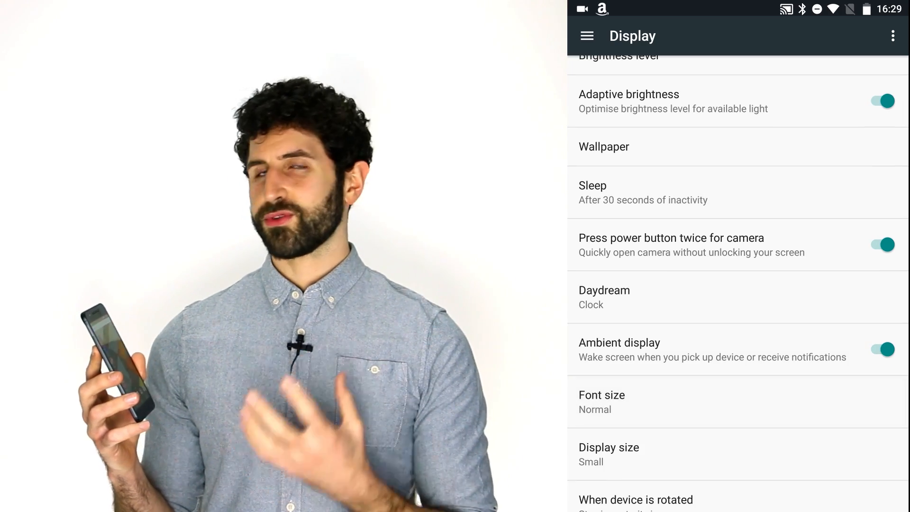
{"action": "left_click", "coordinate": [882, 348]}
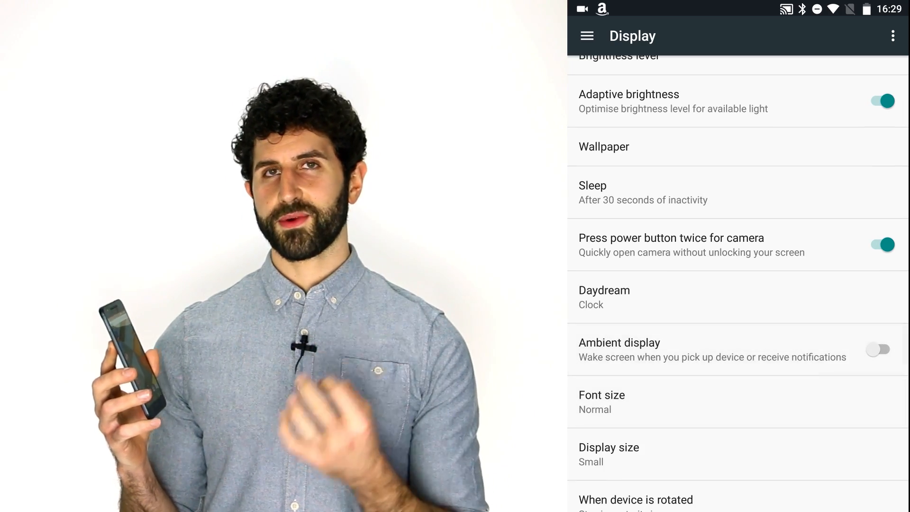
{"action": "left_click", "coordinate": [879, 349]}
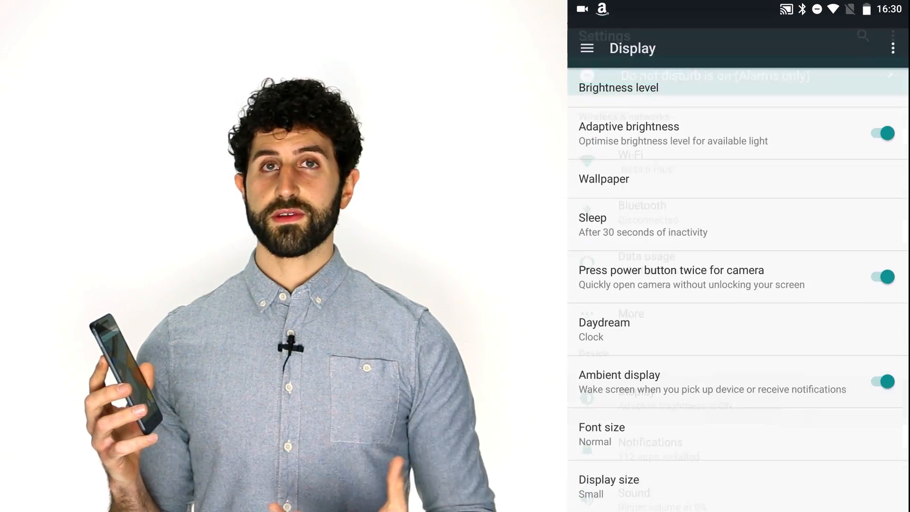
Return to the main Settings list and briefly look through the More network options
{"action": "scroll", "scroll_direction": "up", "scroll_amount": 3}
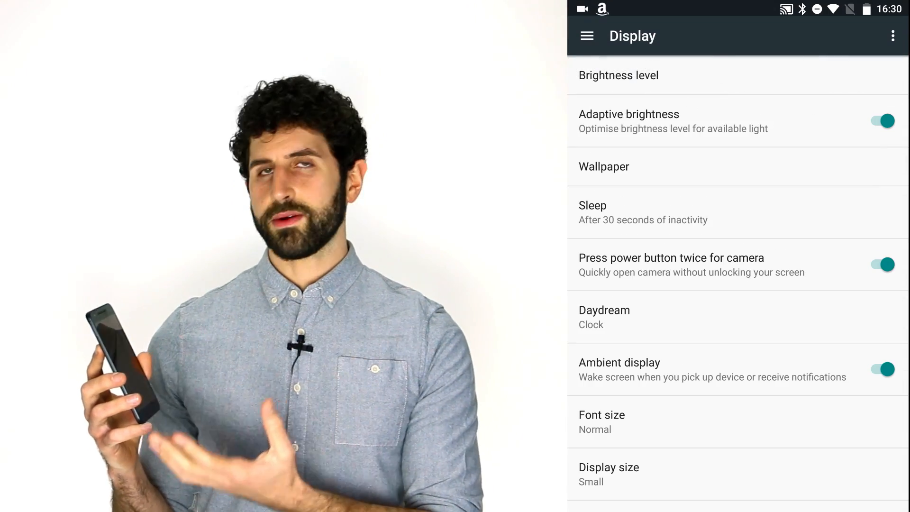
{"action": "left_click", "coordinate": [586, 36]}
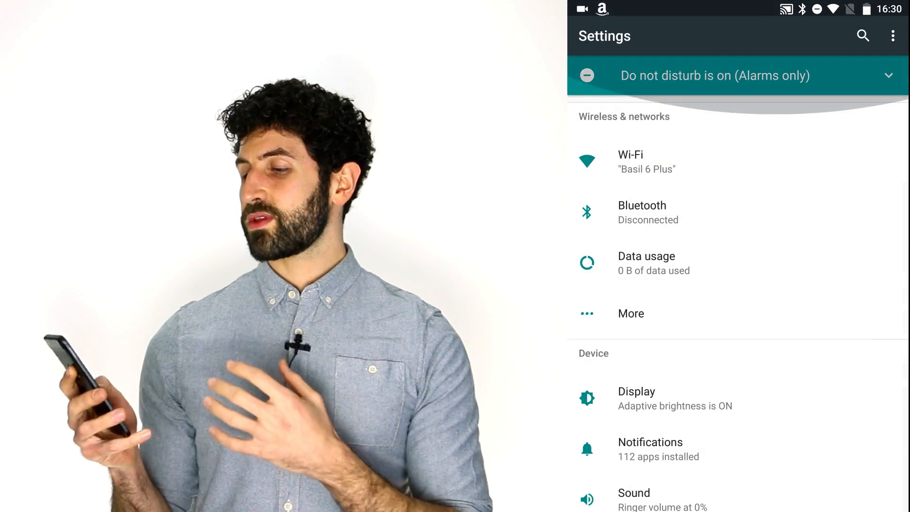
{"action": "scroll", "scroll_direction": "up", "scroll_amount": 3}
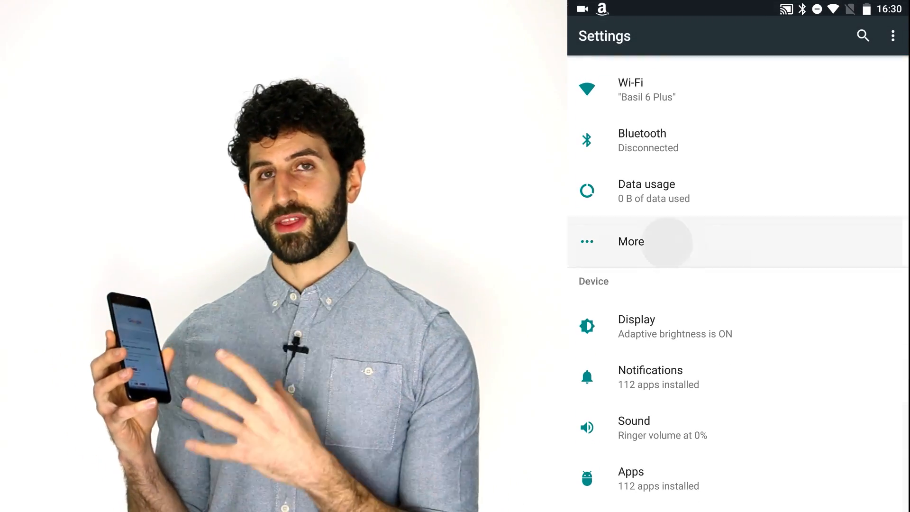
{"action": "left_click", "coordinate": [630, 241]}
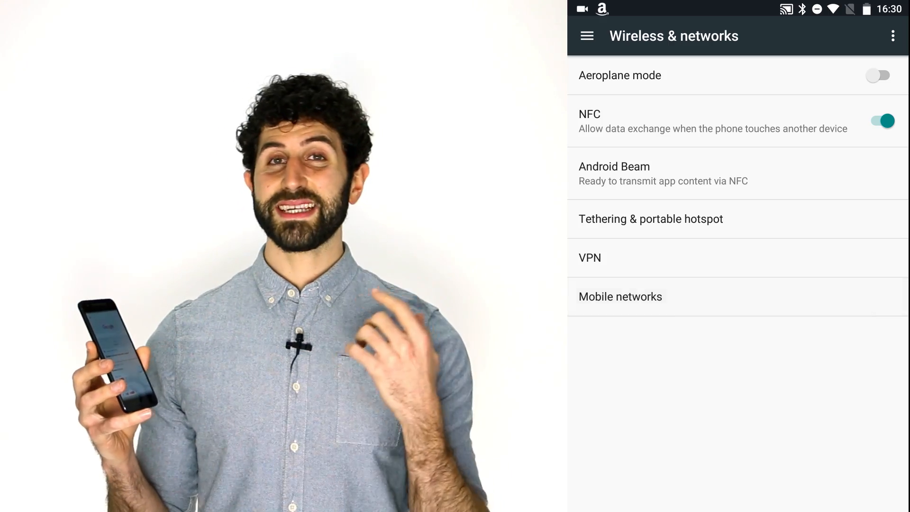
{"action": "left_click", "coordinate": [586, 35]}
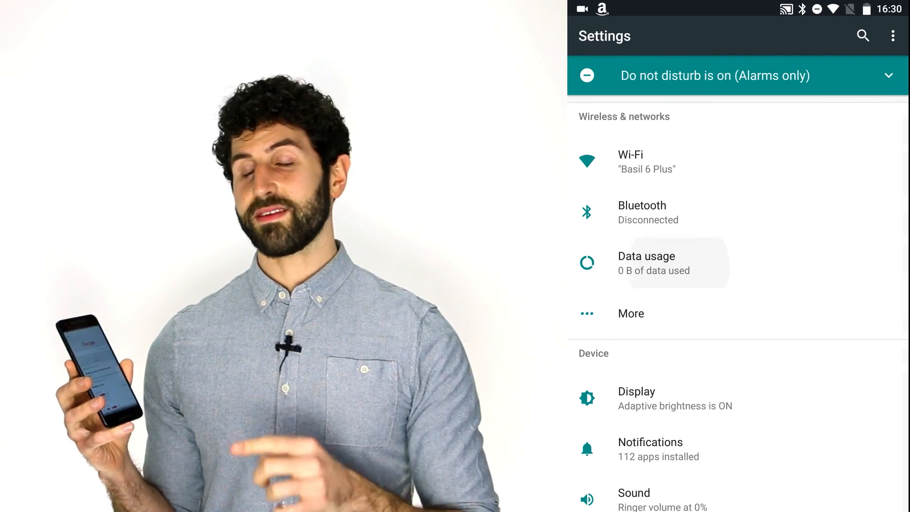
Browse Data usage > Data Saver > Unrestricted data access while Data Saver stays off
{"action": "left_click", "coordinate": [646, 262]}
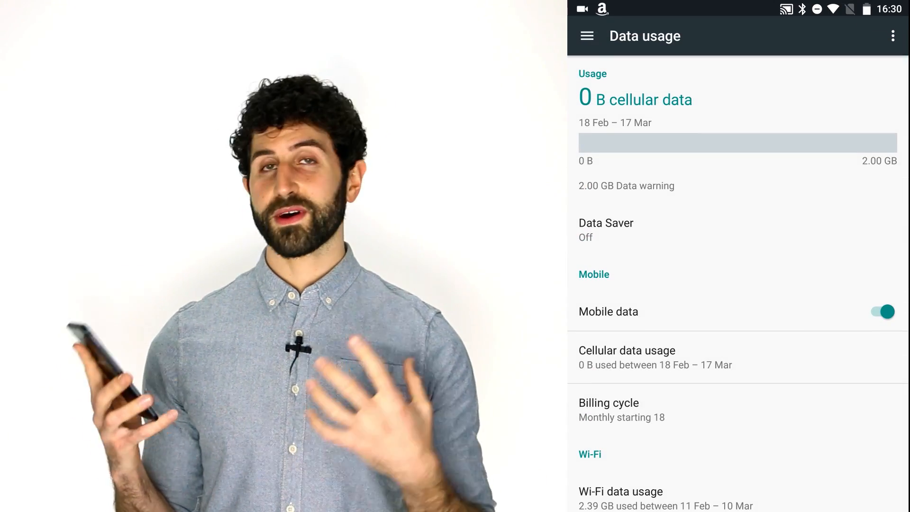
{"action": "left_click", "coordinate": [605, 229]}
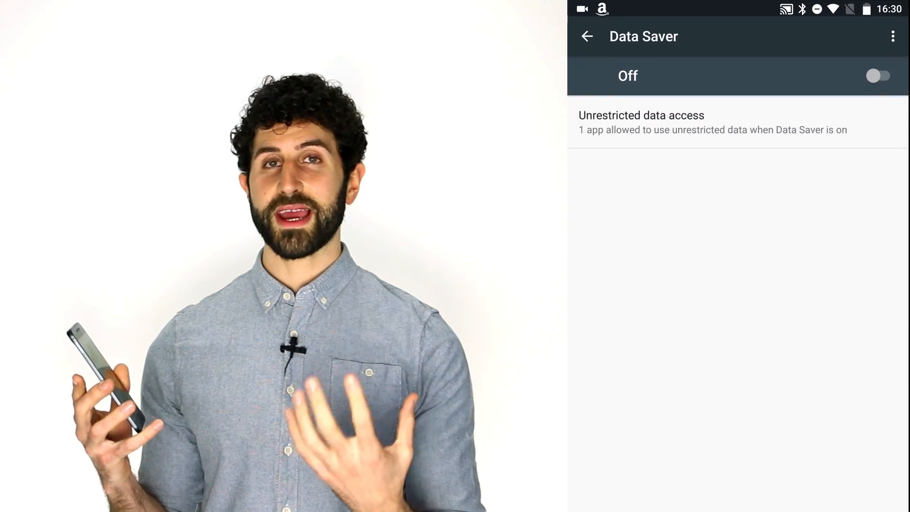
{"action": "left_click", "coordinate": [641, 122]}
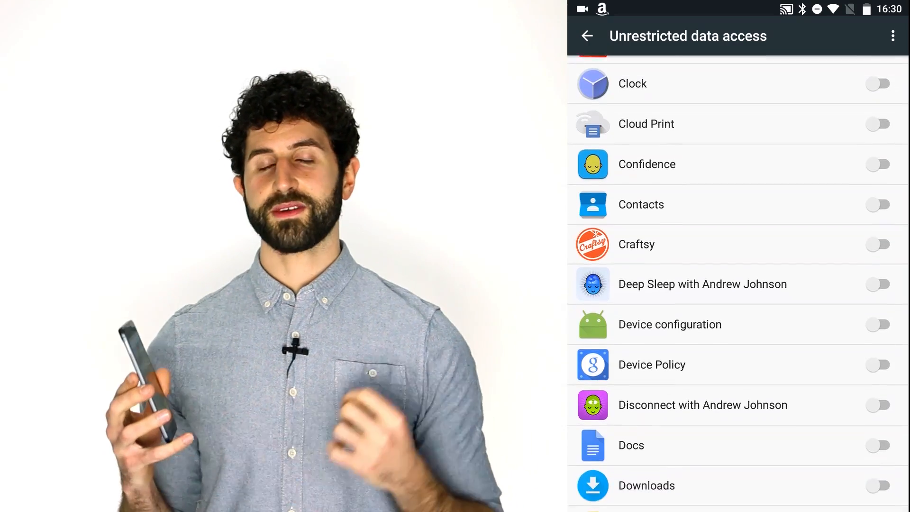
{"action": "scroll", "scroll_direction": "up", "scroll_amount": 3}
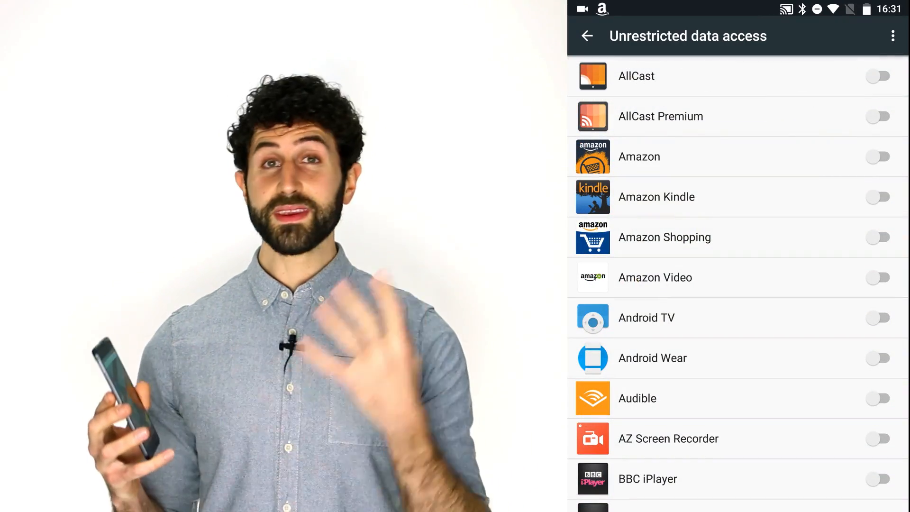
{"action": "left_click", "coordinate": [587, 36]}
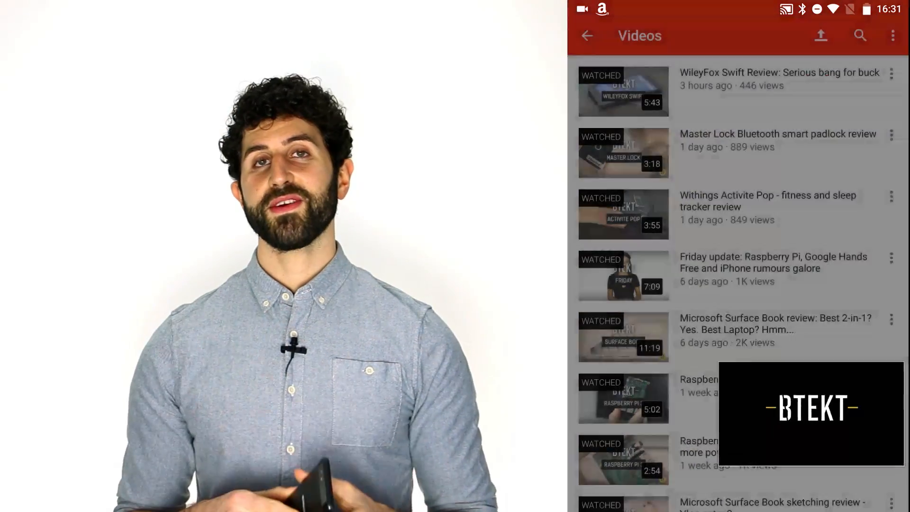
Expand the floating YouTube video, confirm Android N in About phone status, then tap Play
{"action": "left_click", "coordinate": [623, 91]}
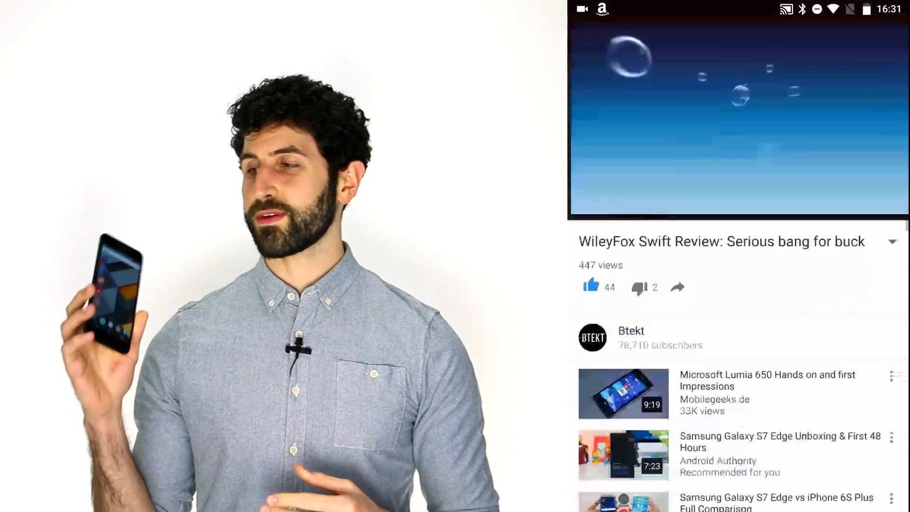
{"action": "left_click", "coordinate": [737, 116]}
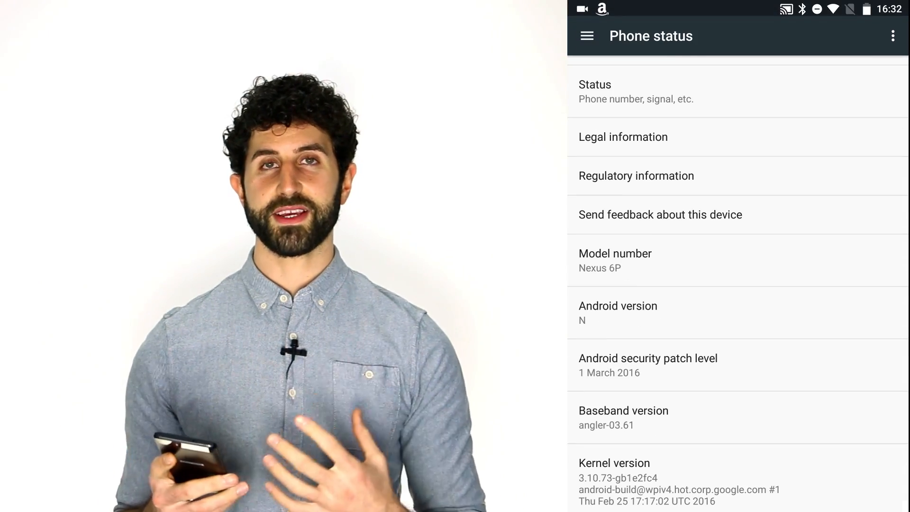
{"action": "scroll", "scroll_direction": "down", "scroll_amount": 3}
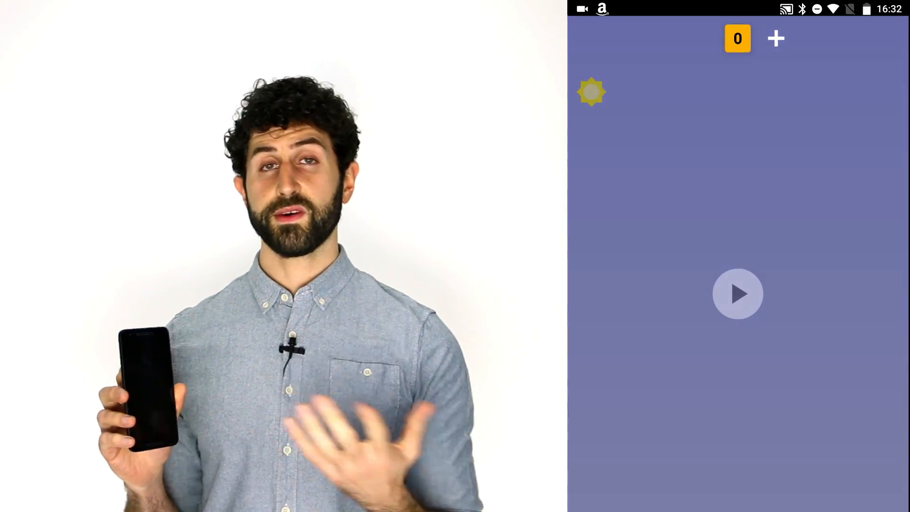
{"action": "left_click", "coordinate": [738, 294]}
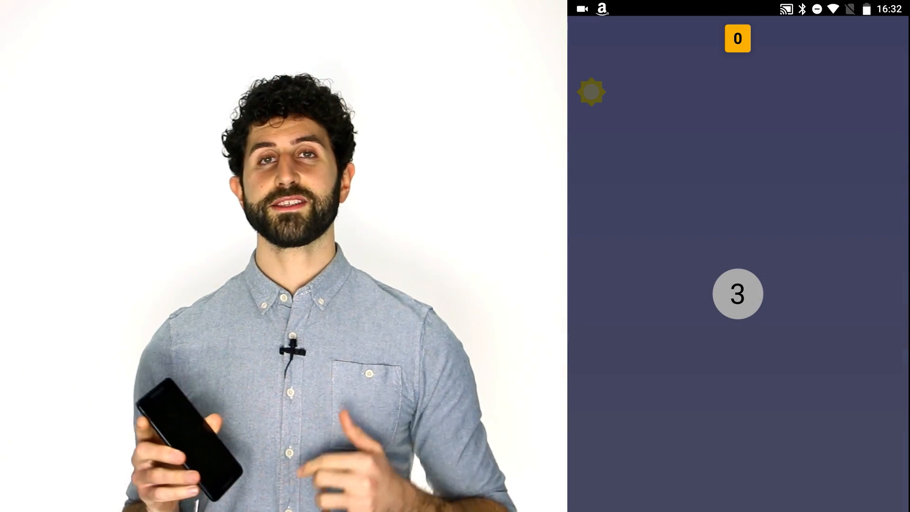